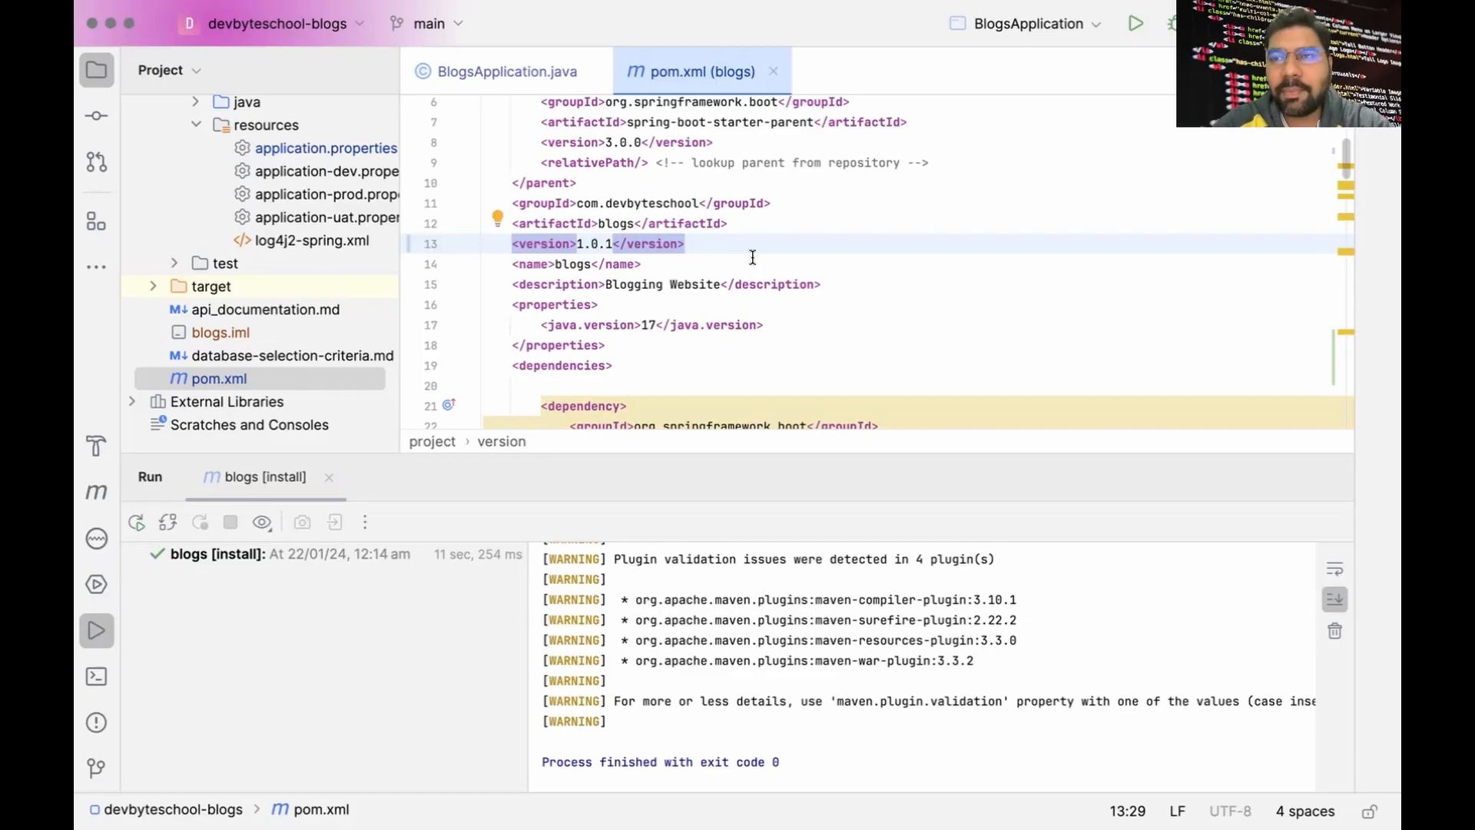
- Run Maven clean then install to rebuild the blogs project into target/blogs-1.0.1.jar
click(687, 244)
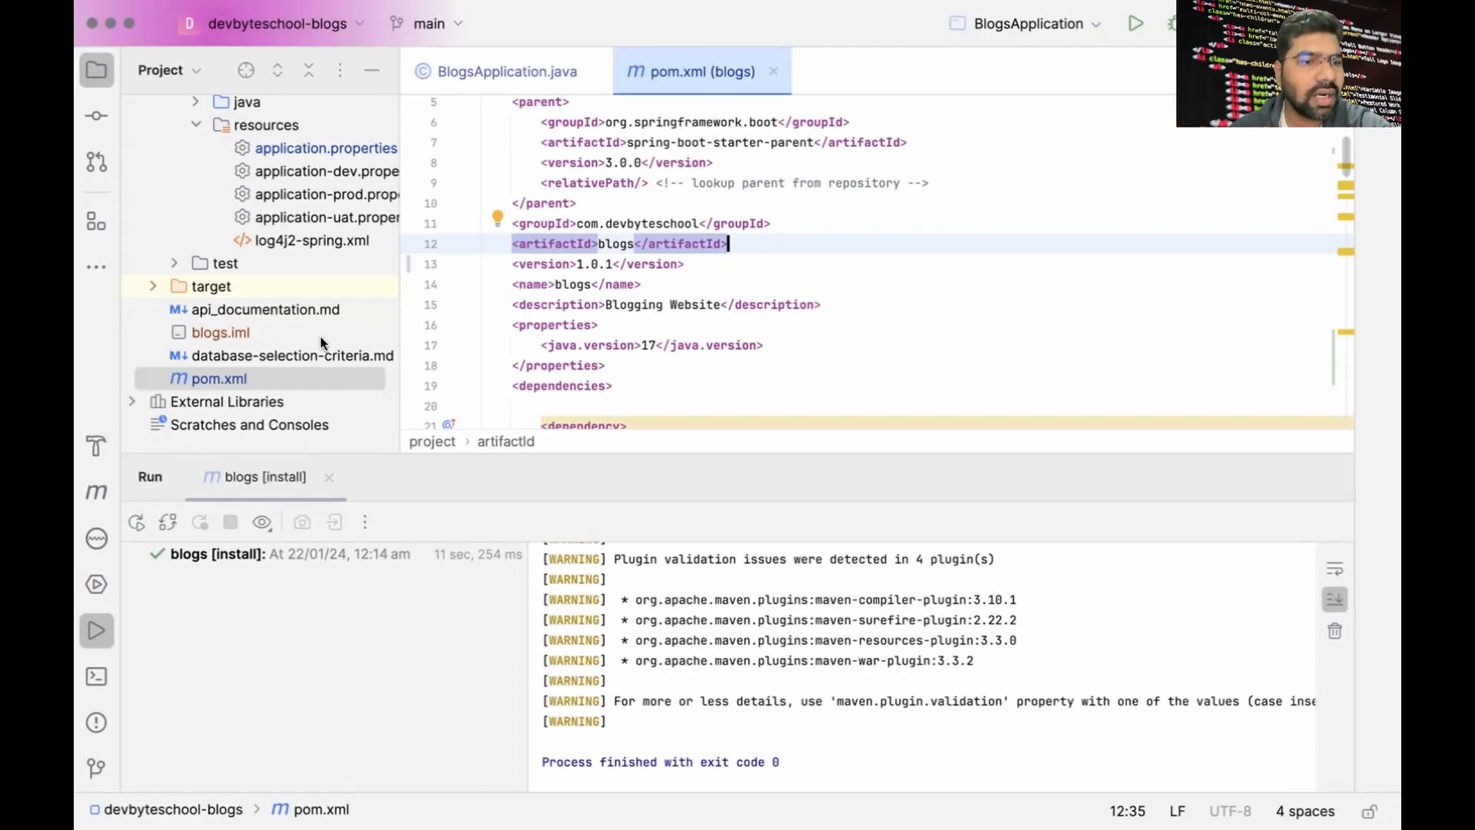
click(96, 491)
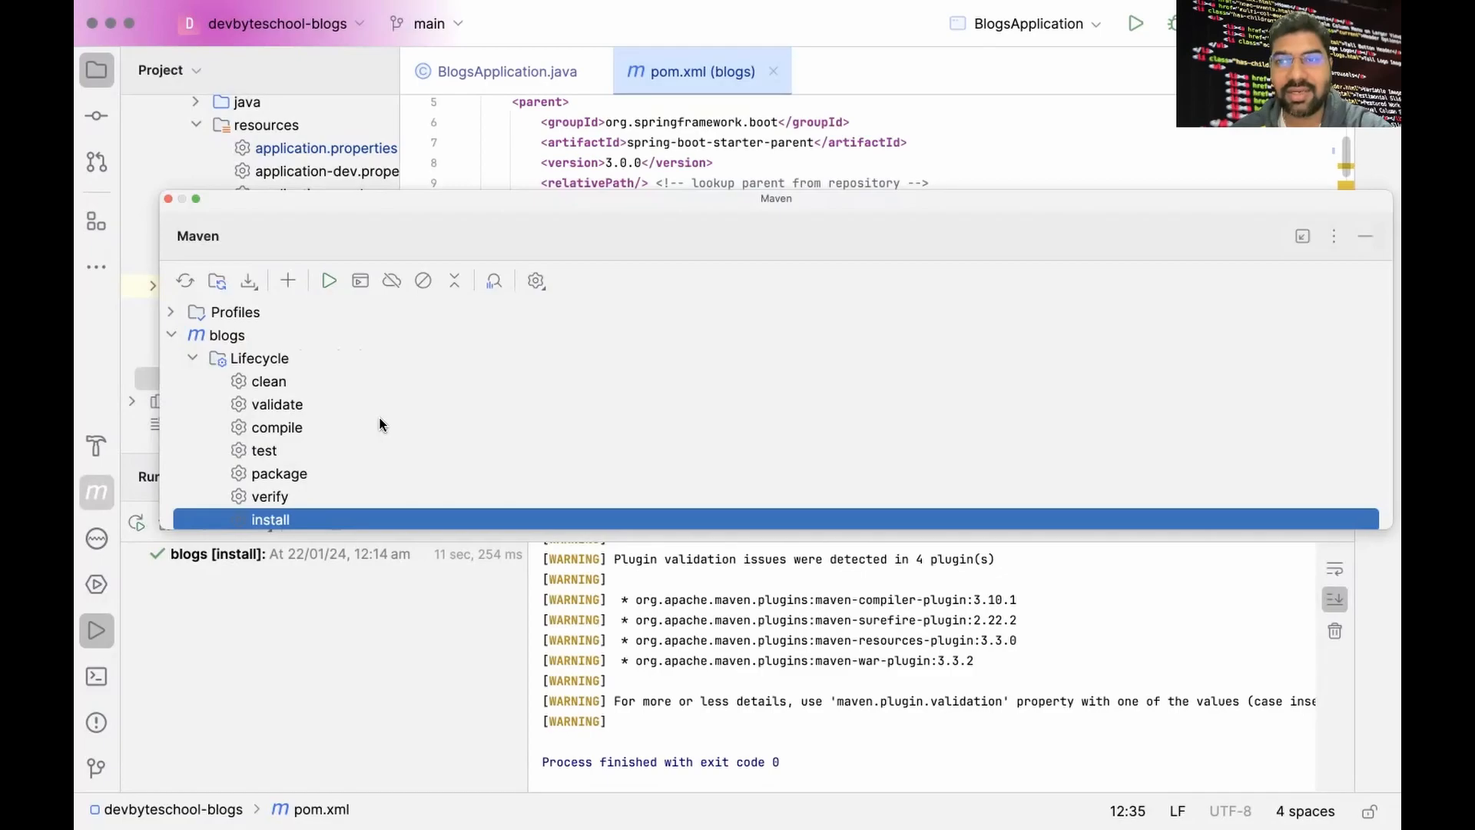
mouse_move(427, 394)
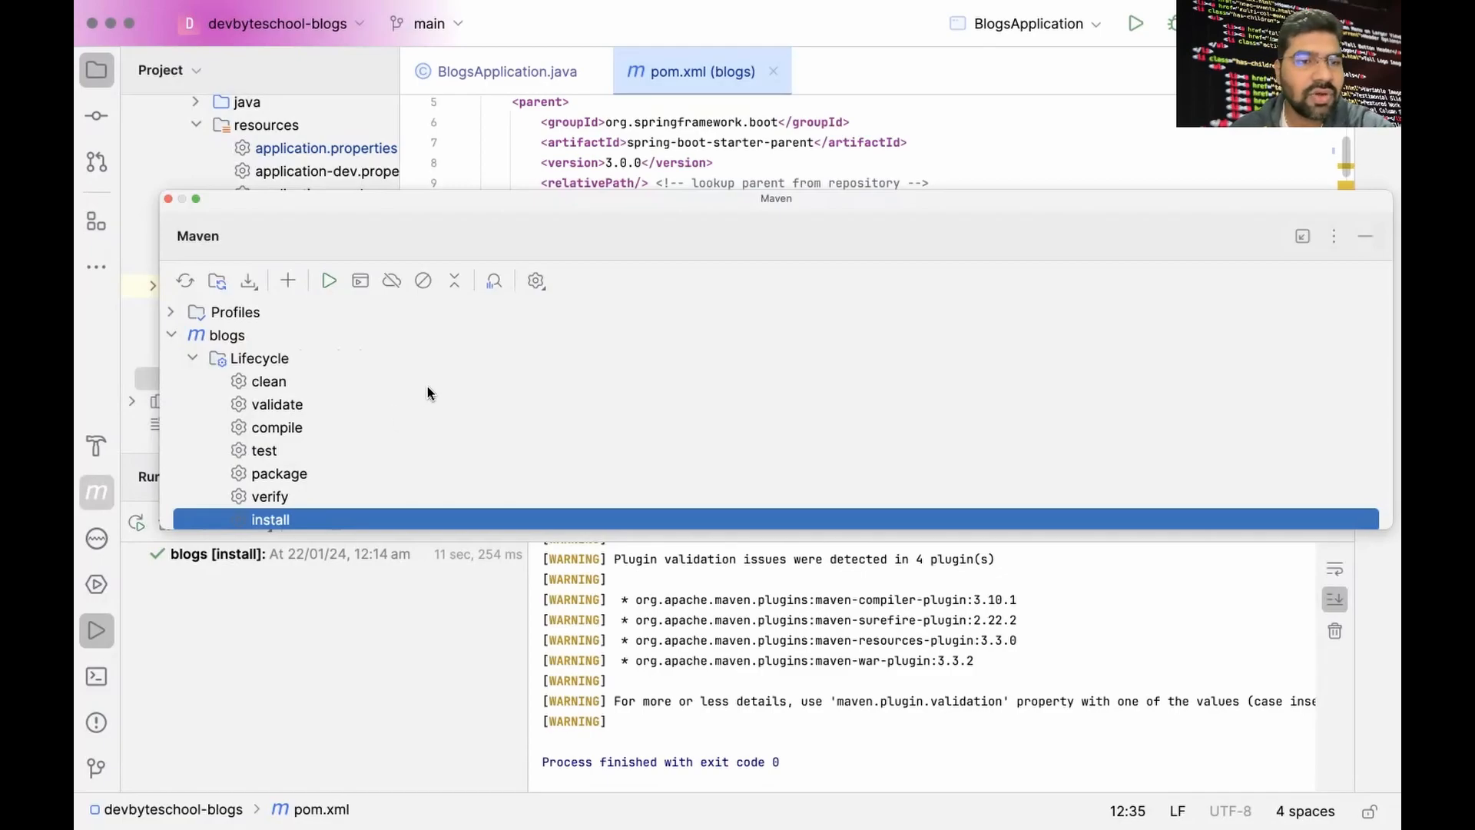
click(267, 380)
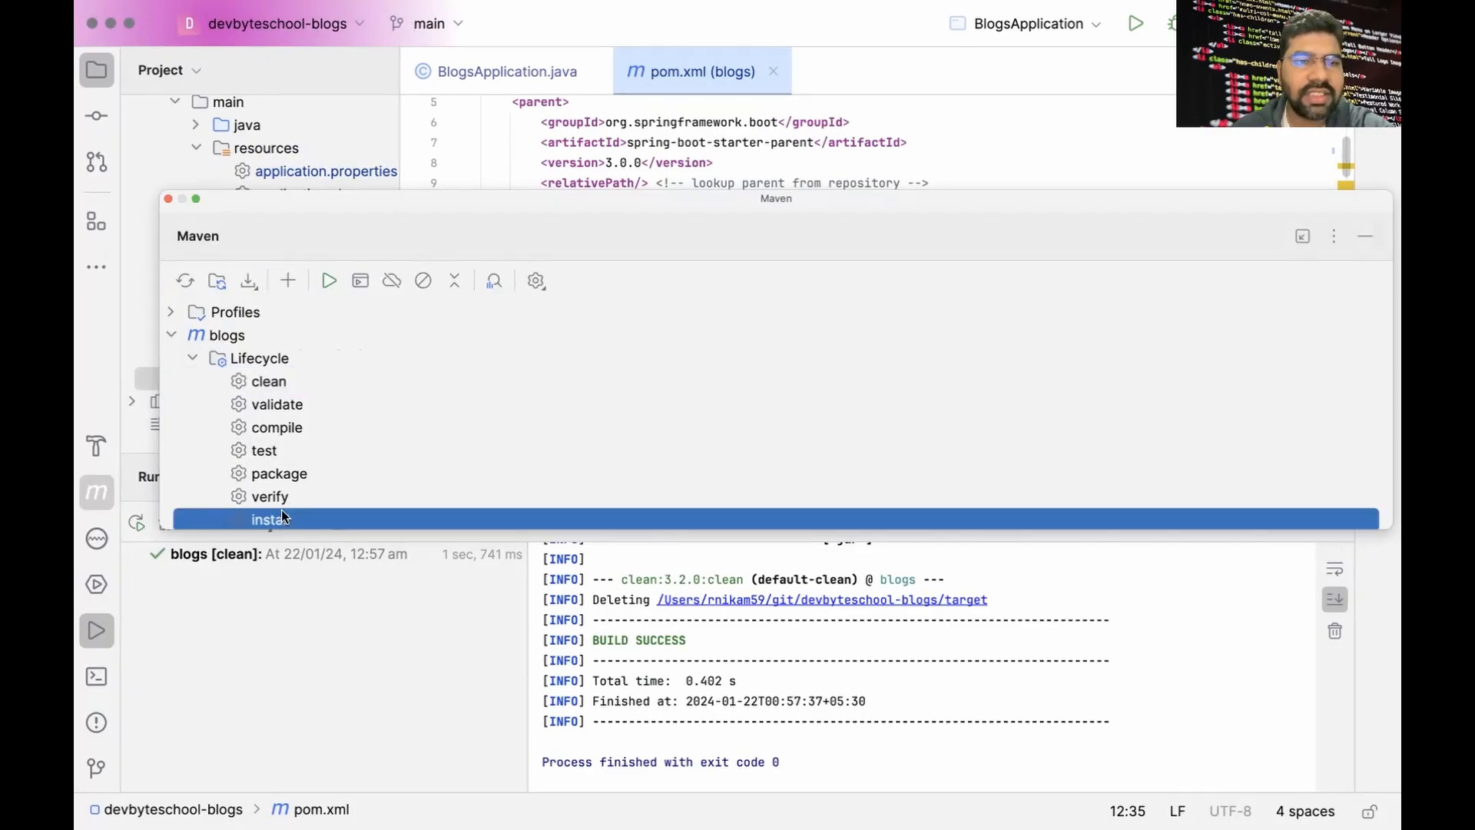
double_click(265, 518)
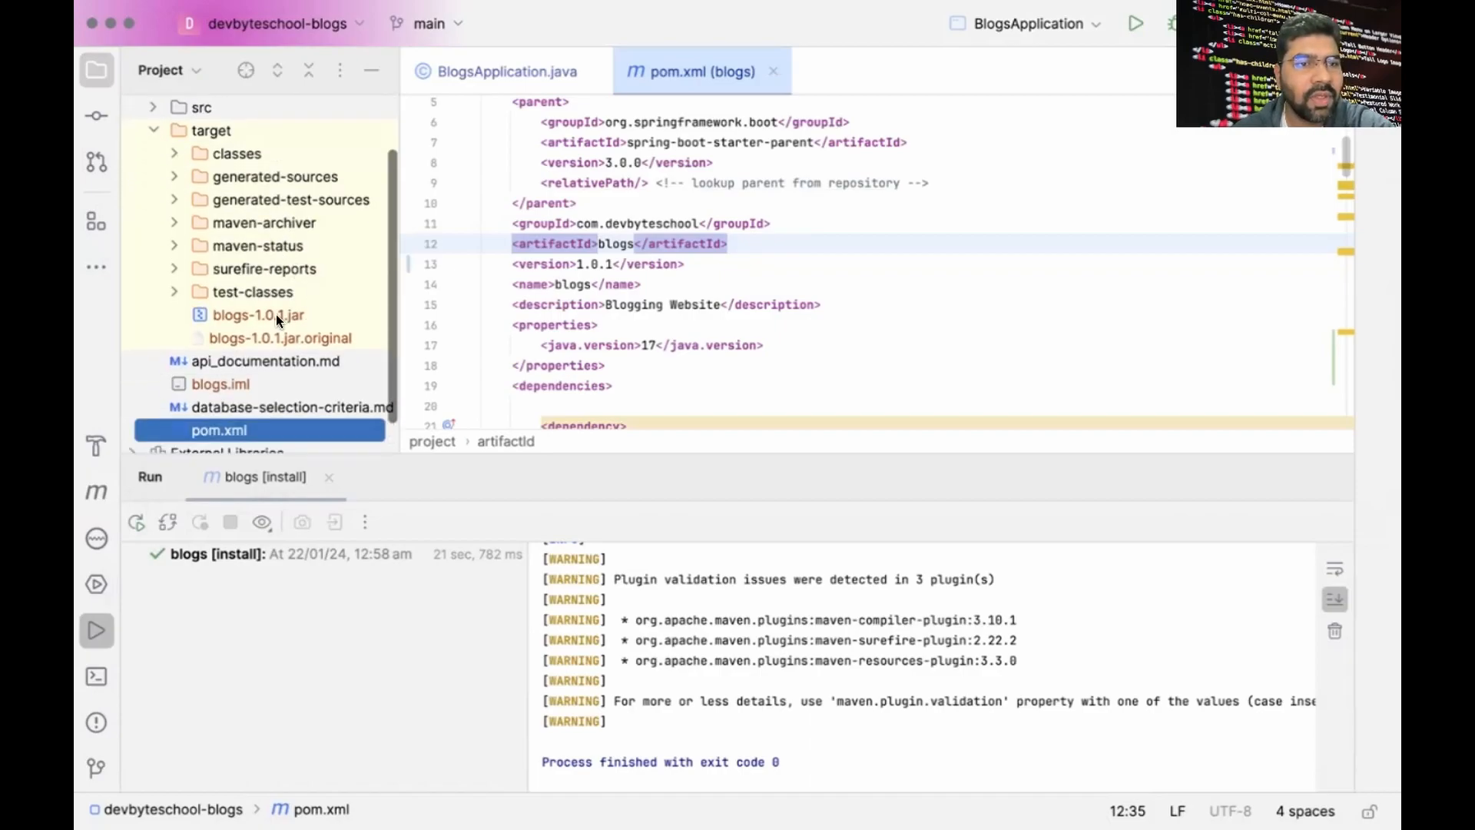
- Select the generated blogs-1.0.1.jar inside the target folder
click(259, 313)
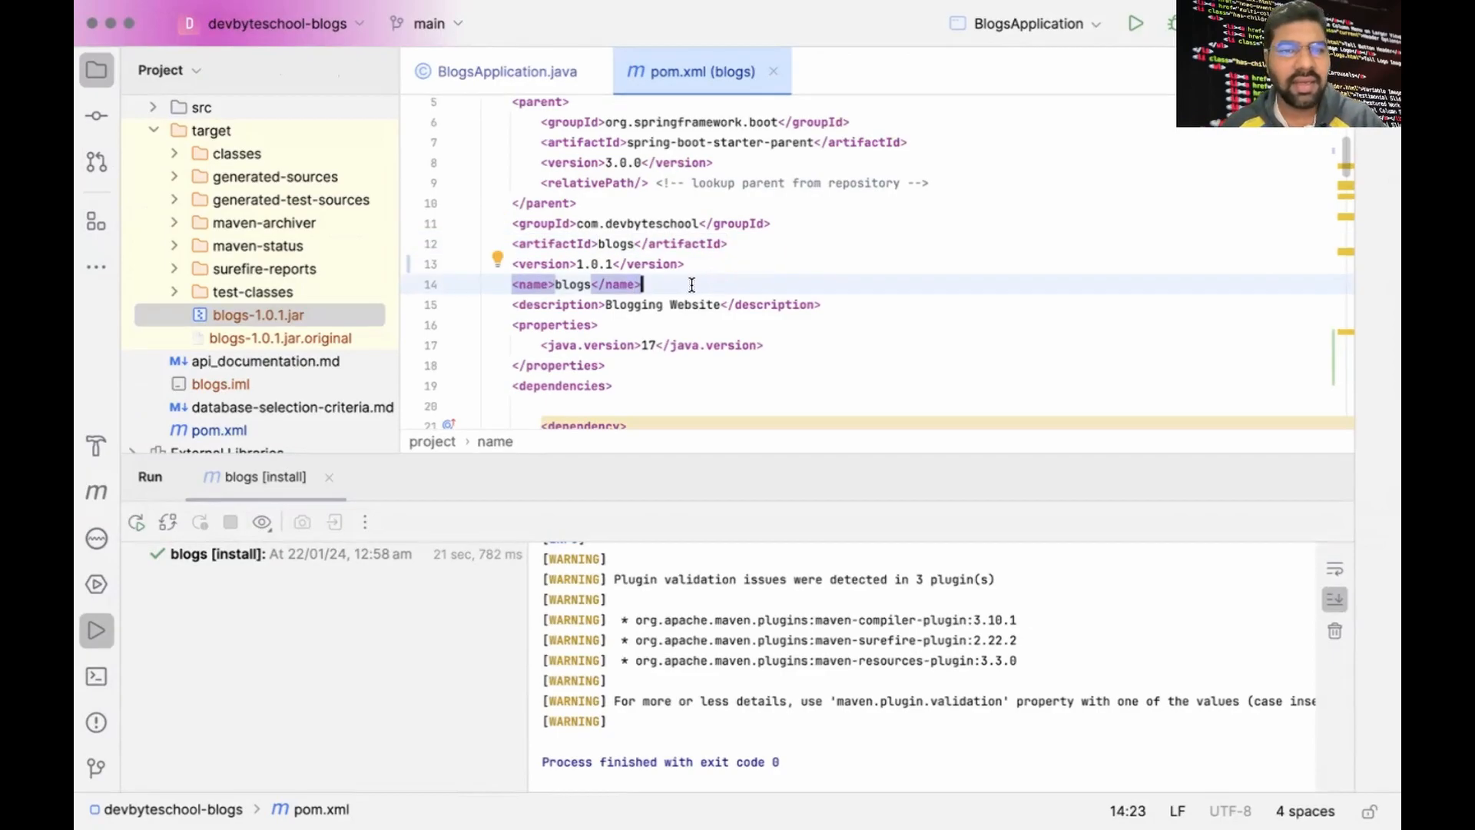
- Add a <packaging>war</packaging> element below the name element in pom.xml
key(enter)
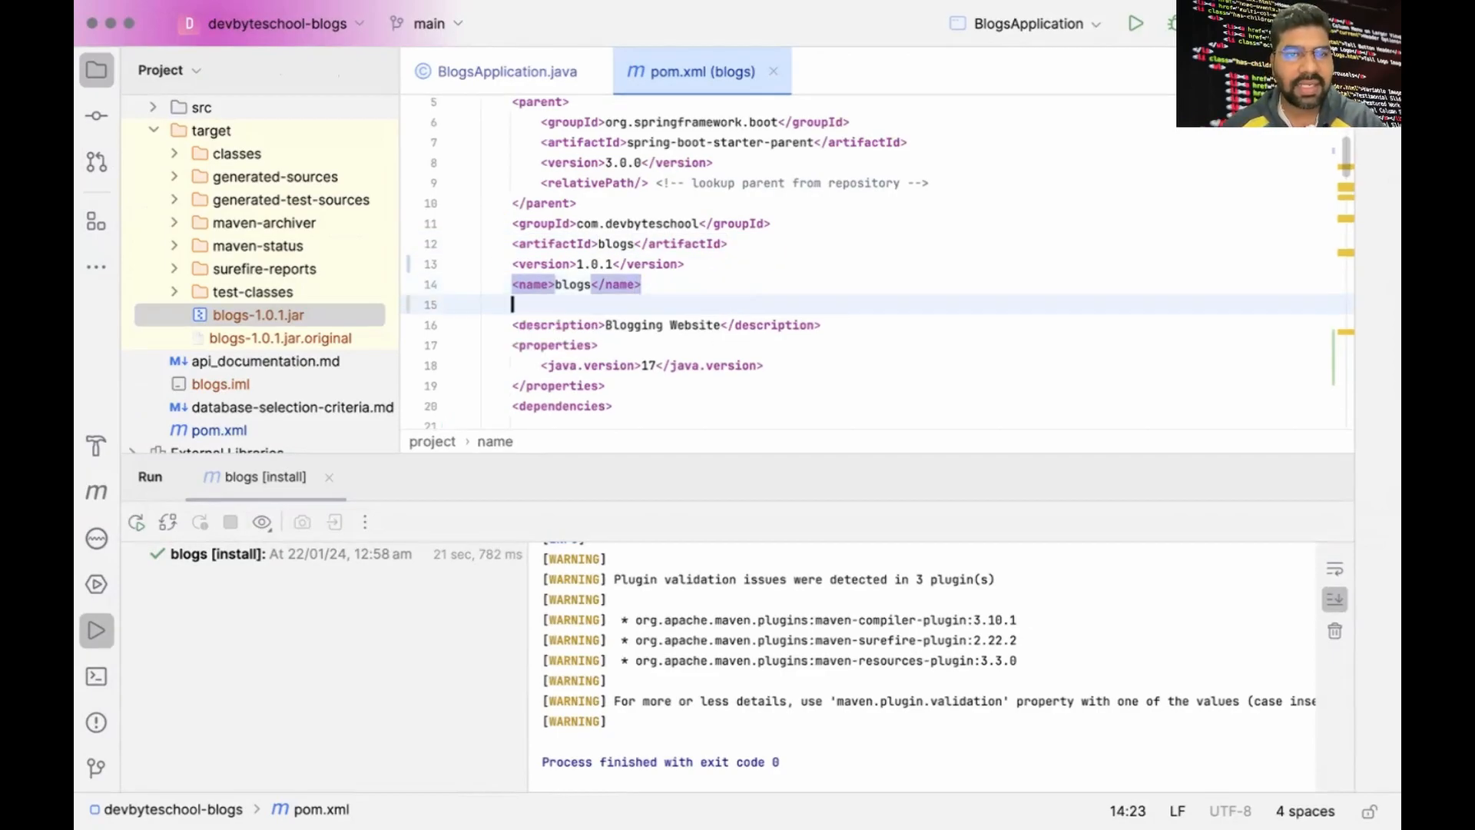
text(<>)
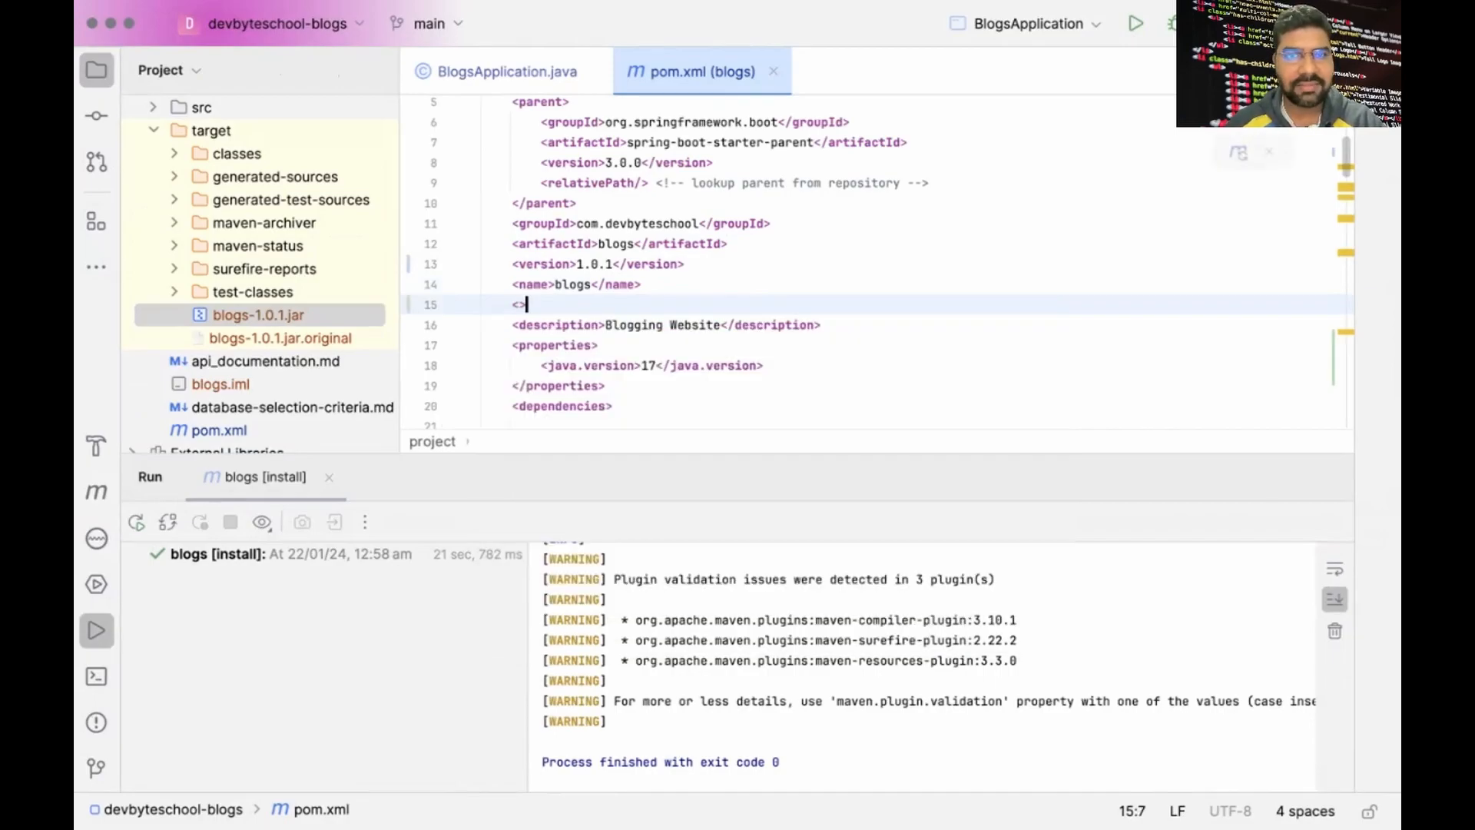
key(Backspace)
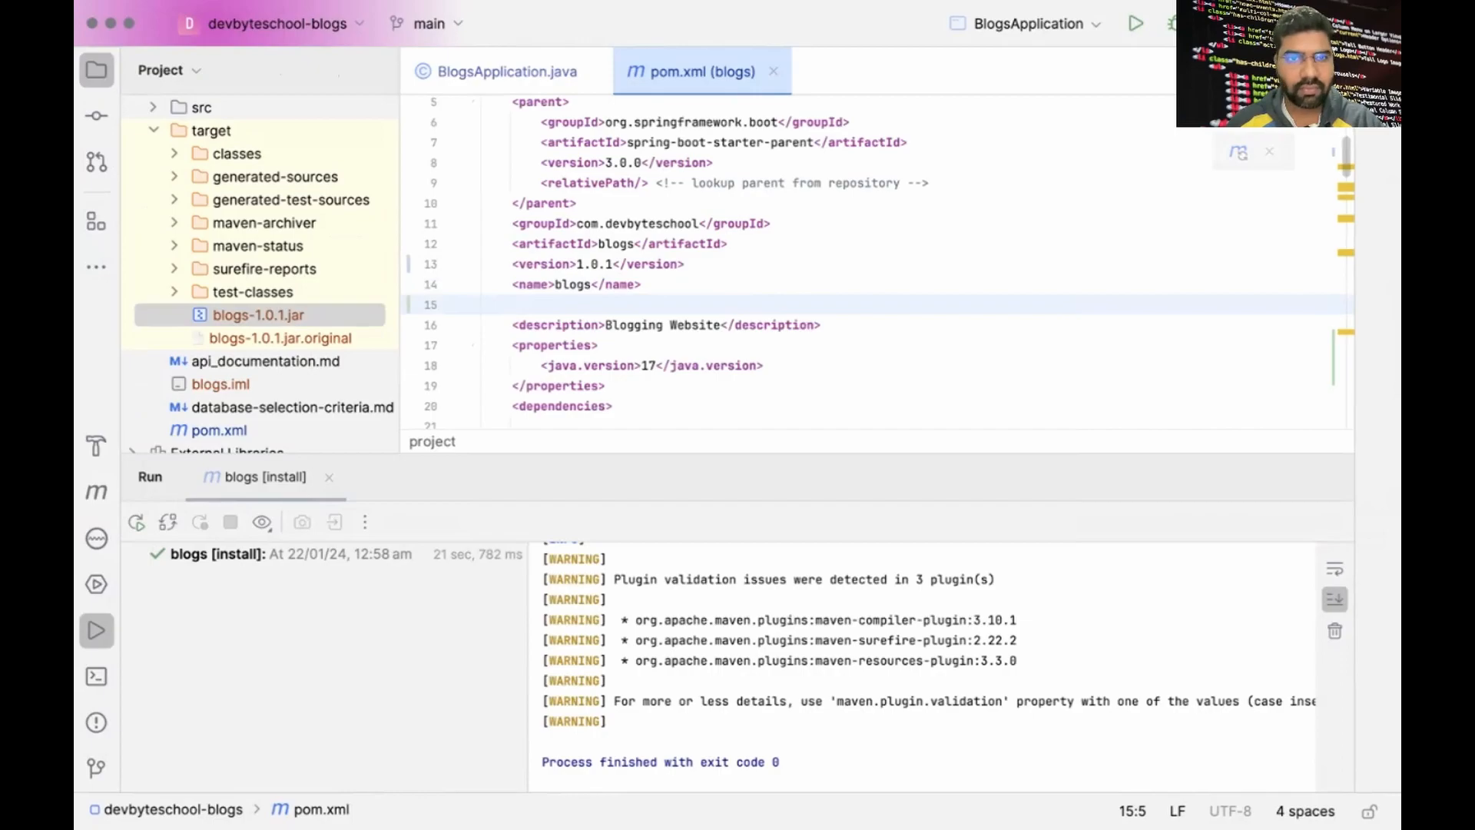
text(packaging></packaging>)
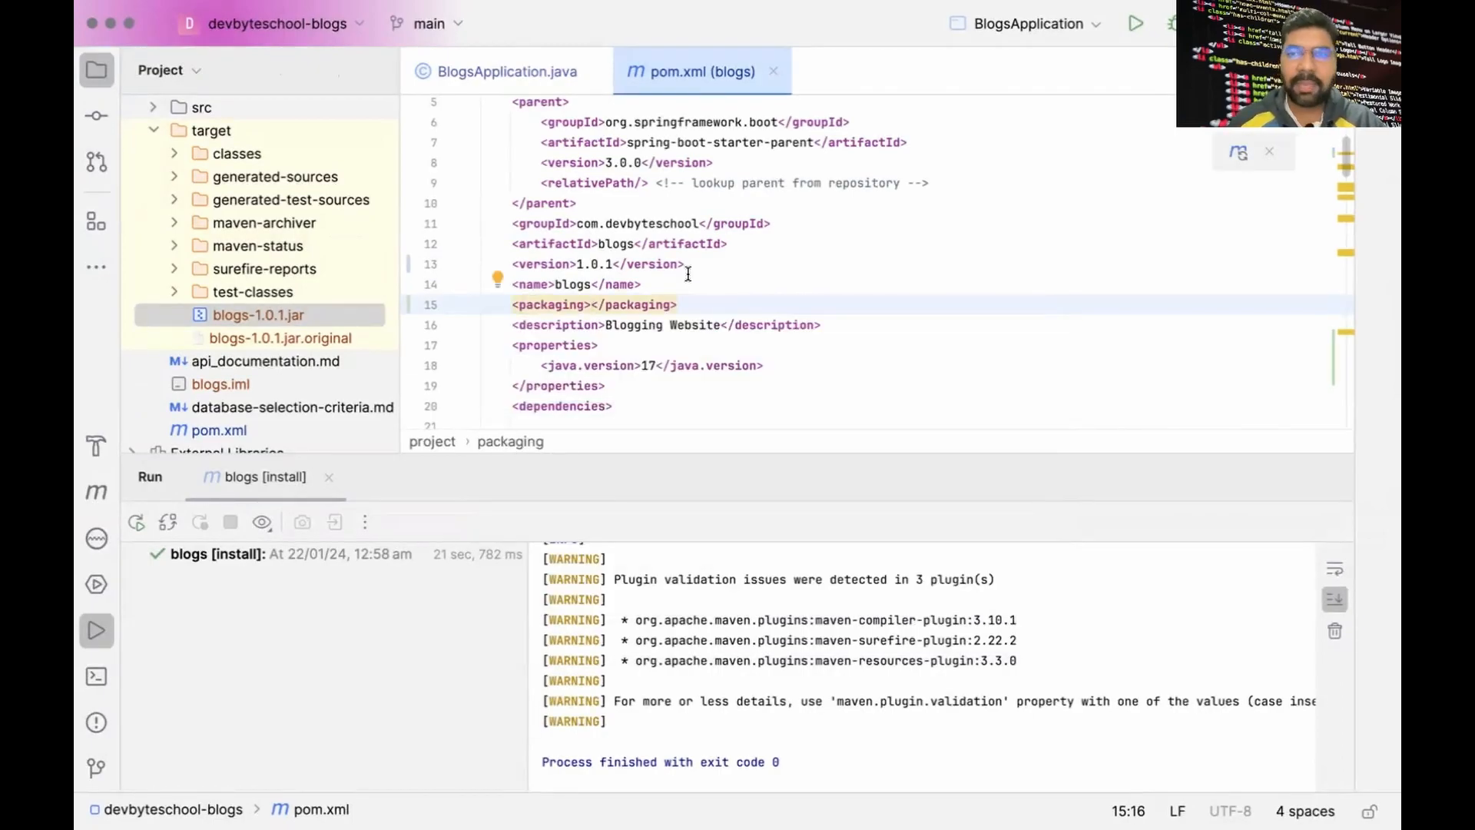
text(war)
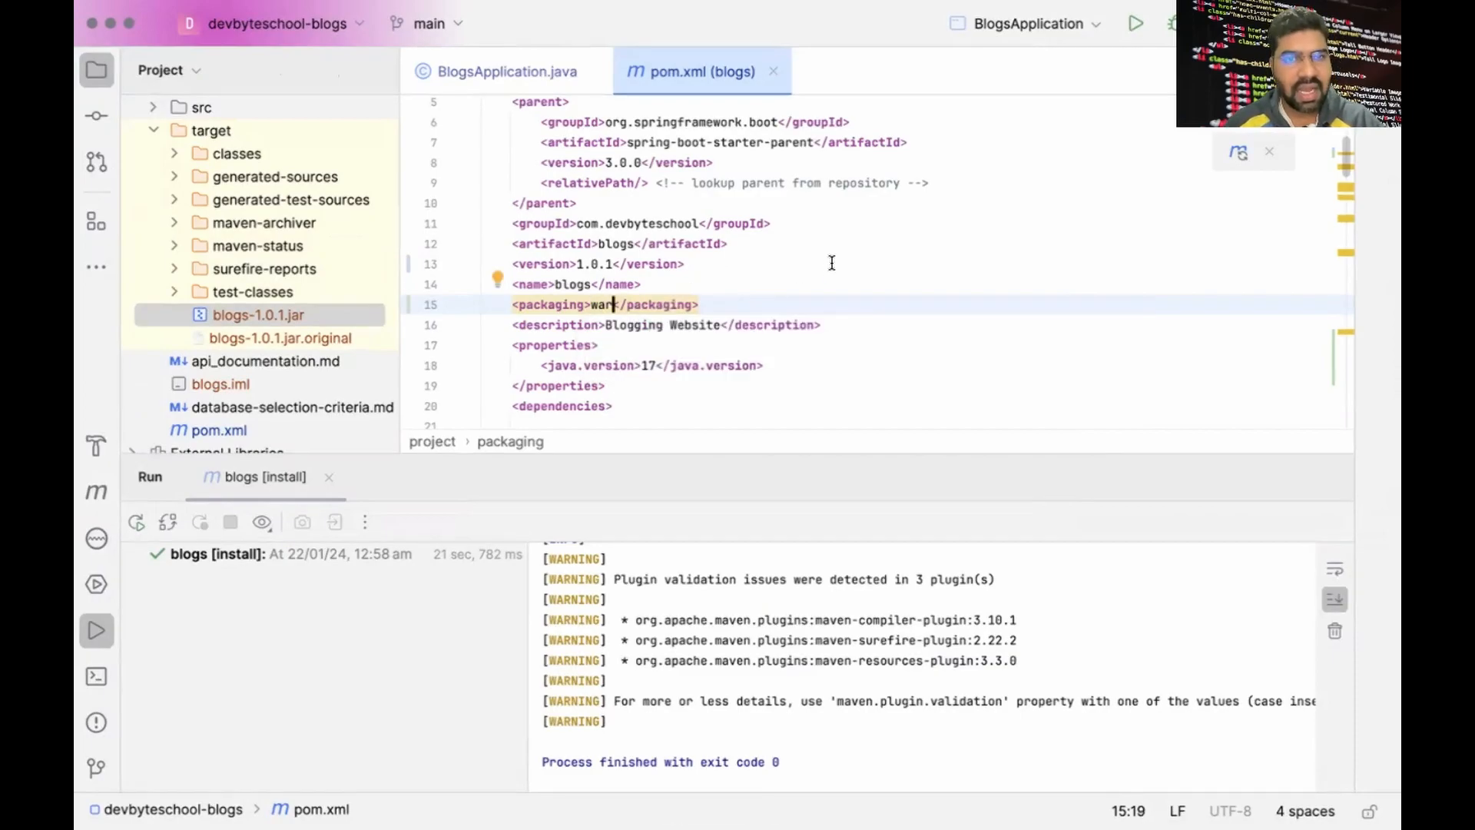
- Scroll through the pom.xml dependencies to review the spring-boot-starter-tomcat entry
scroll(down, 3)
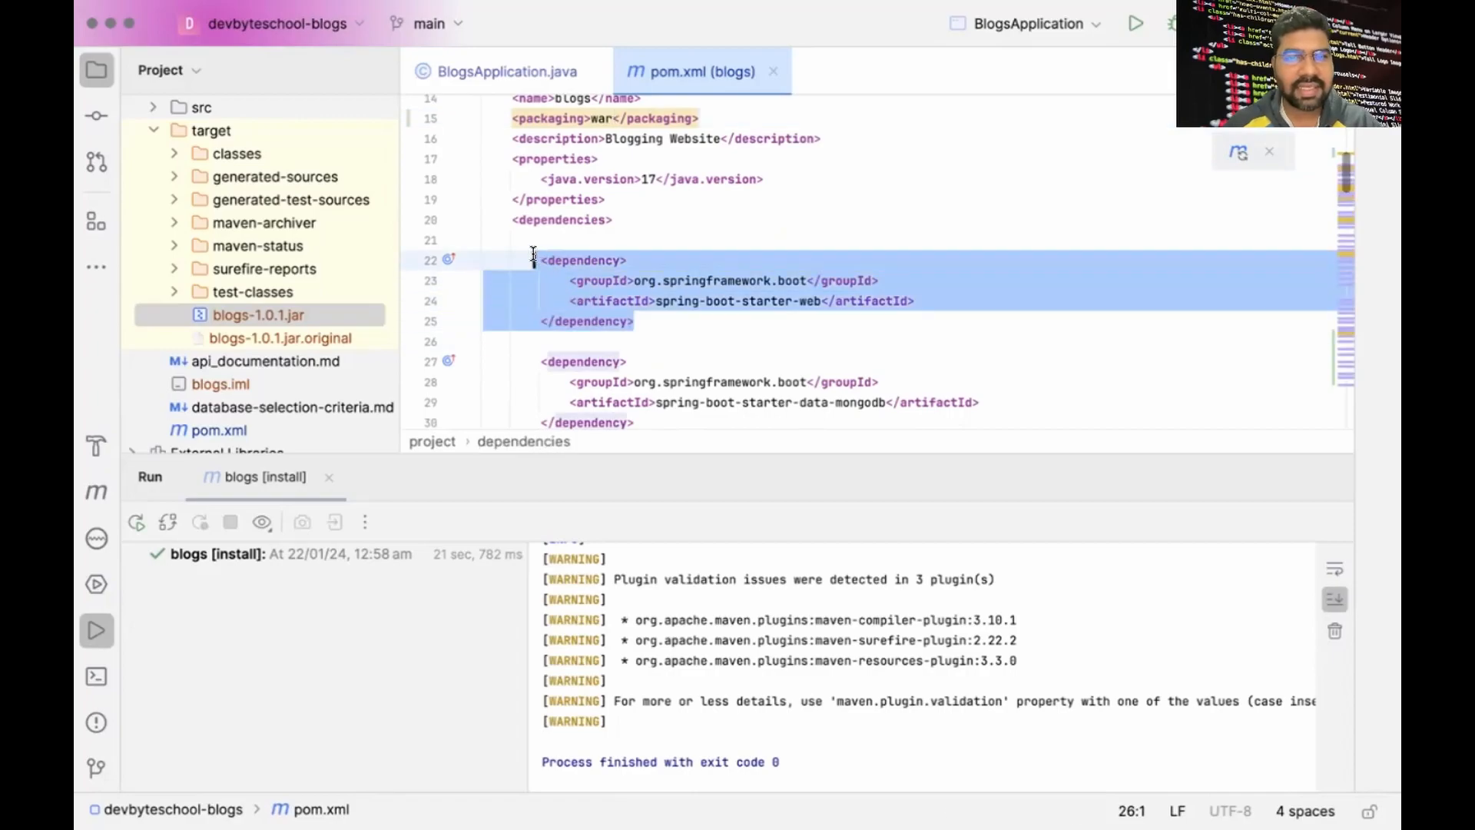
scroll(down, 3)
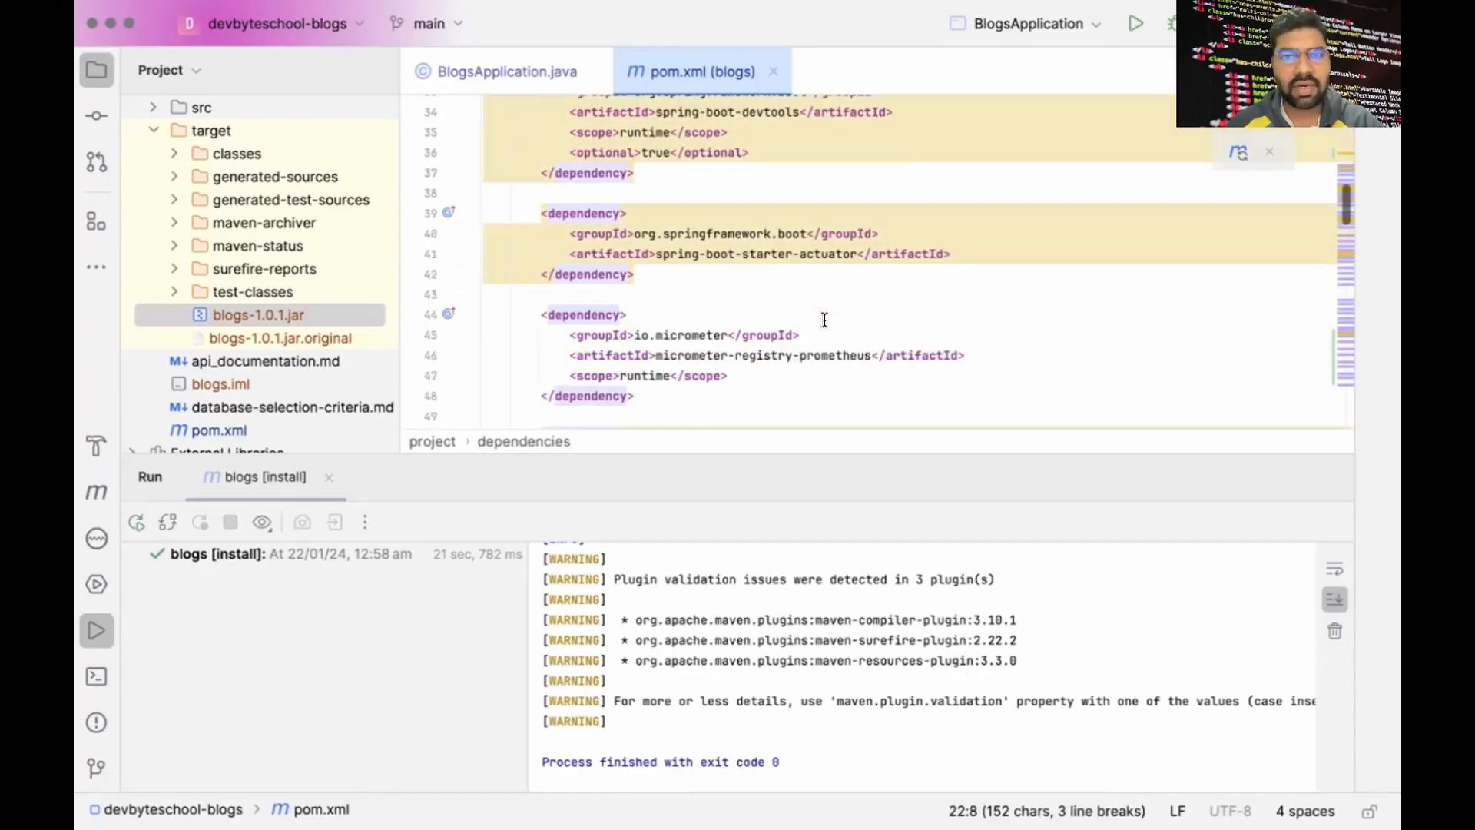
scroll(down, 3)
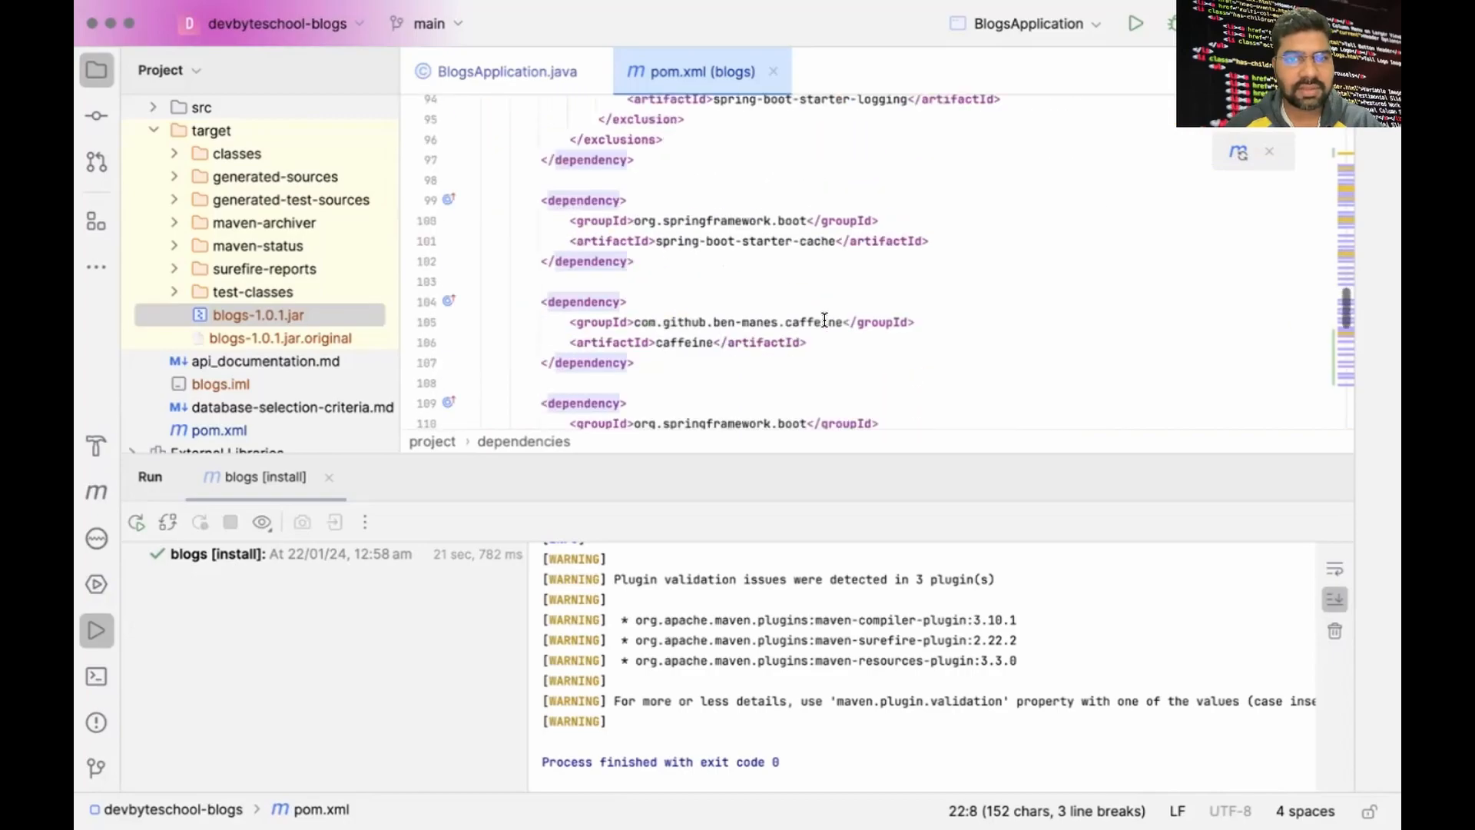
scroll(down, 3)
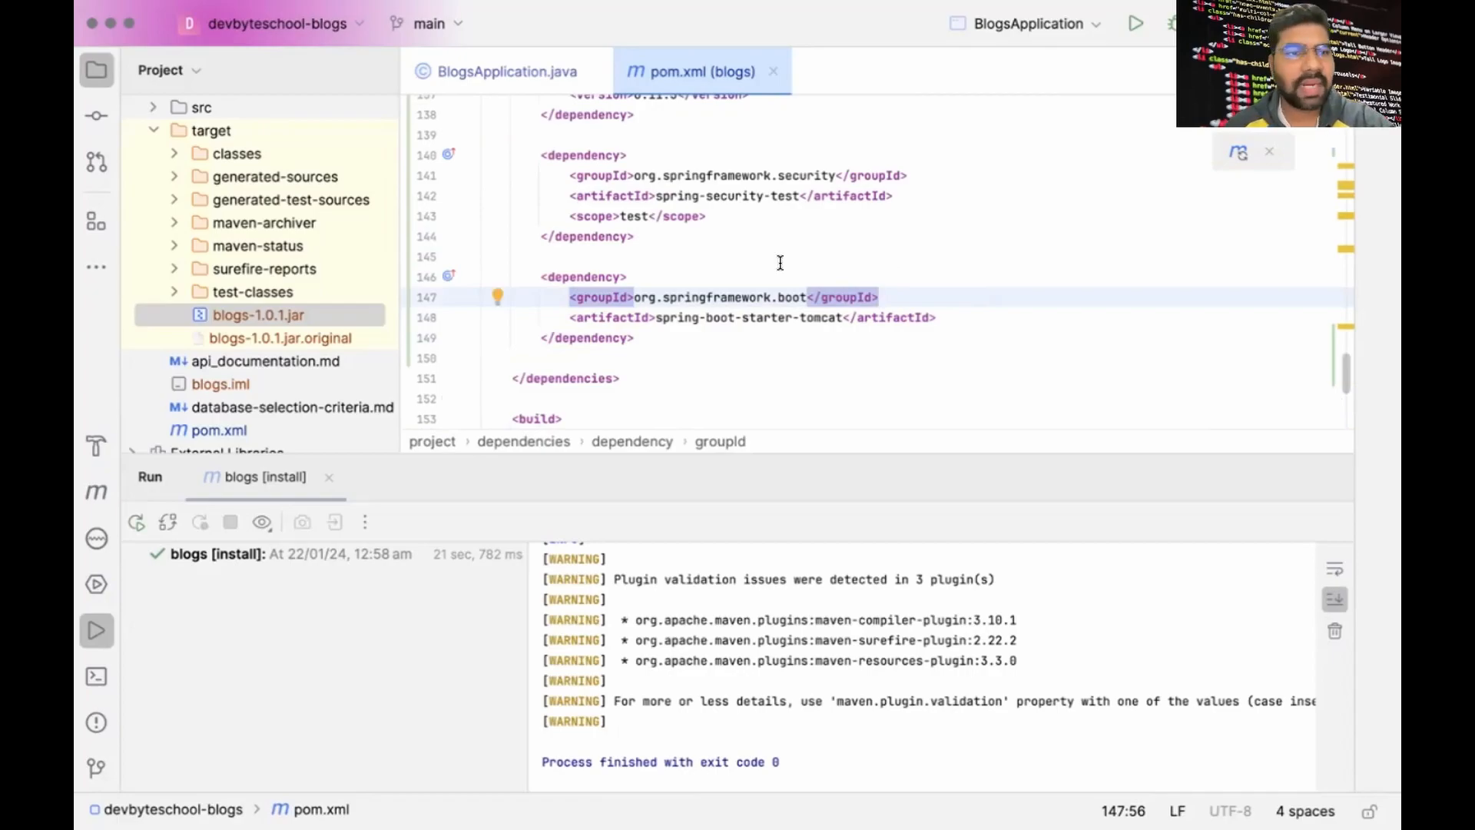
- In BlogsApplication.java, make the class extend SpringBootServletInitializer
click(152, 198)
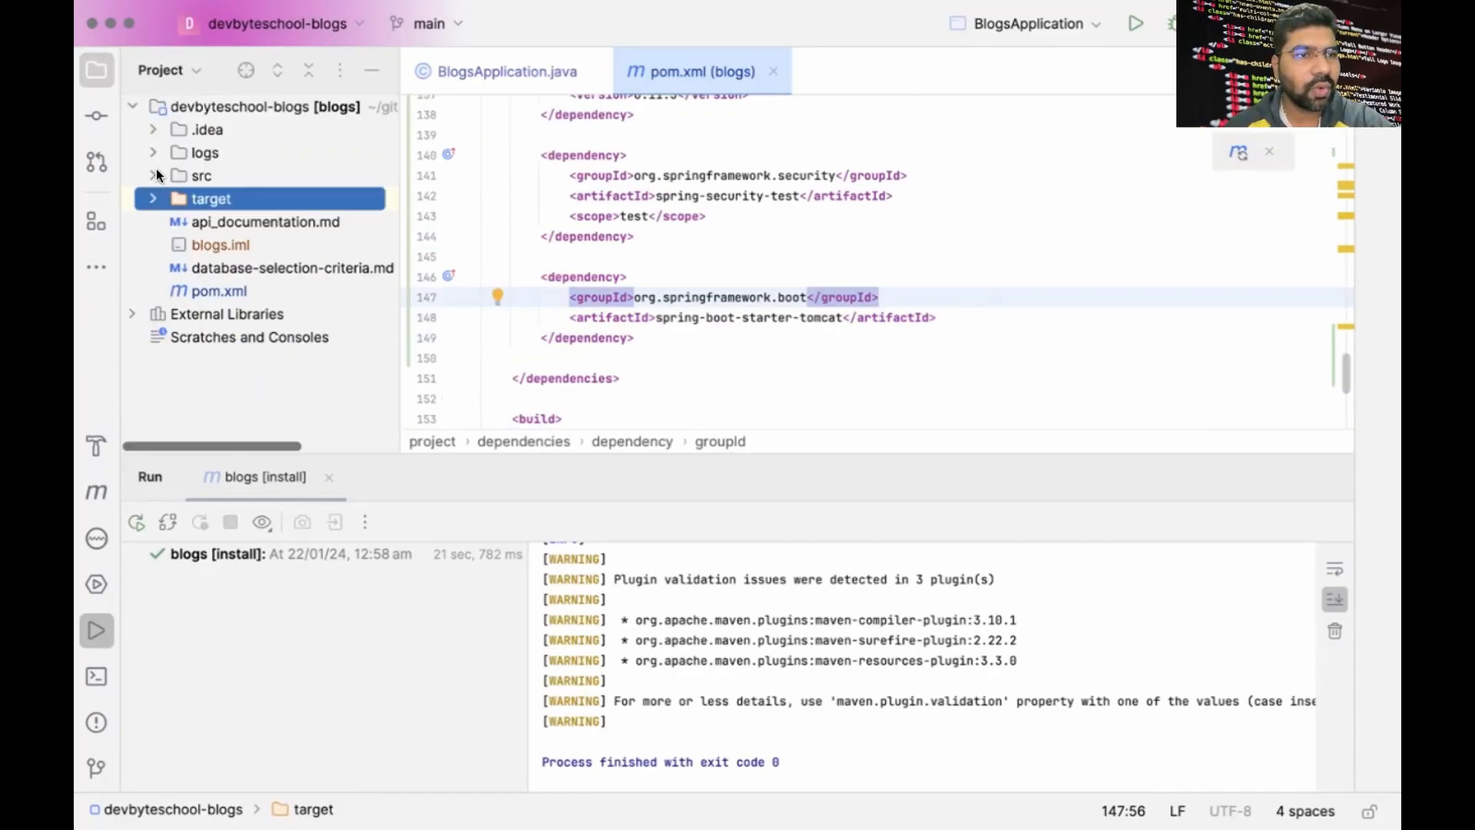
click(201, 176)
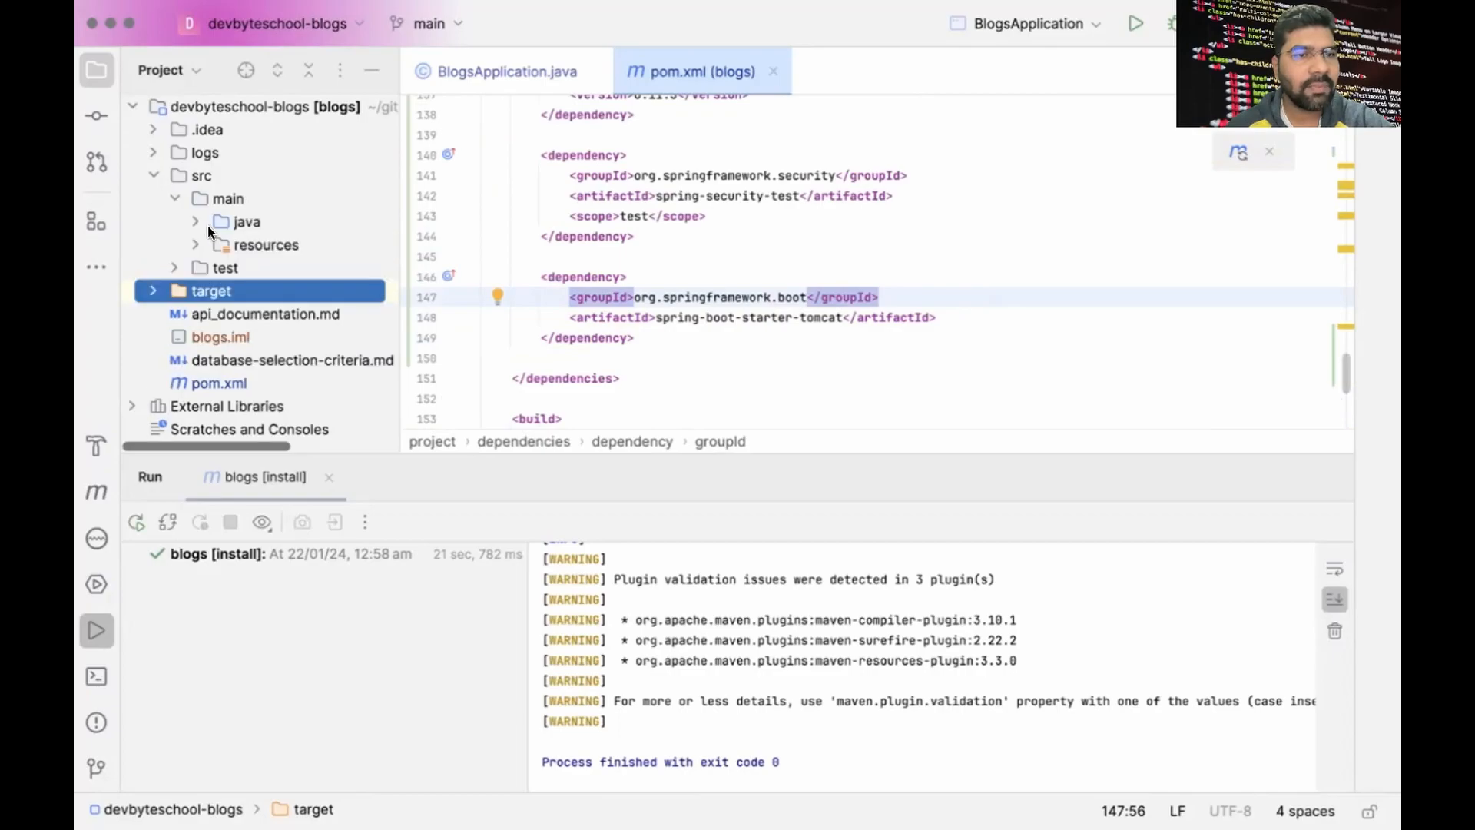
click(505, 72)
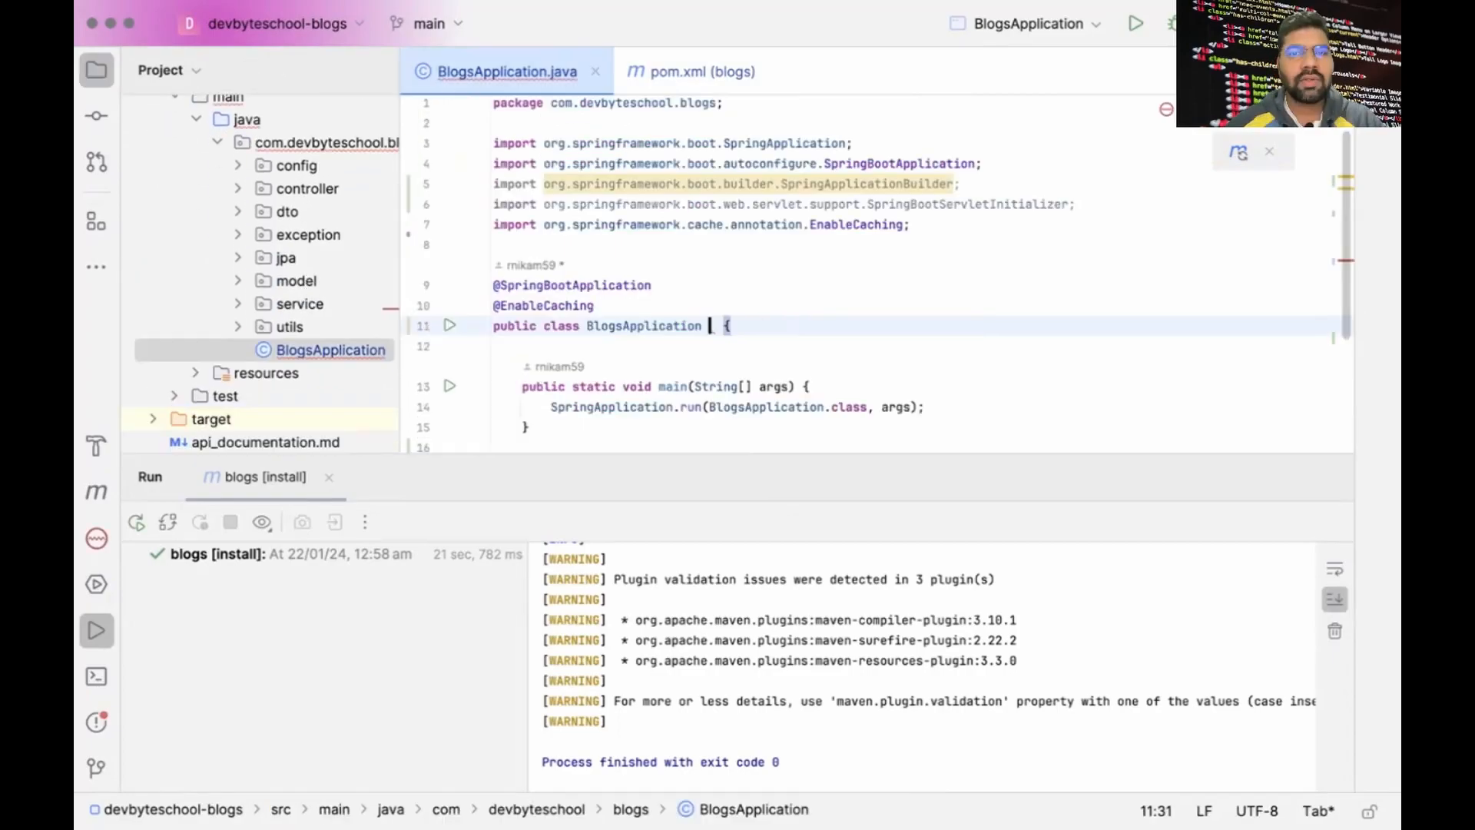
text(extends)
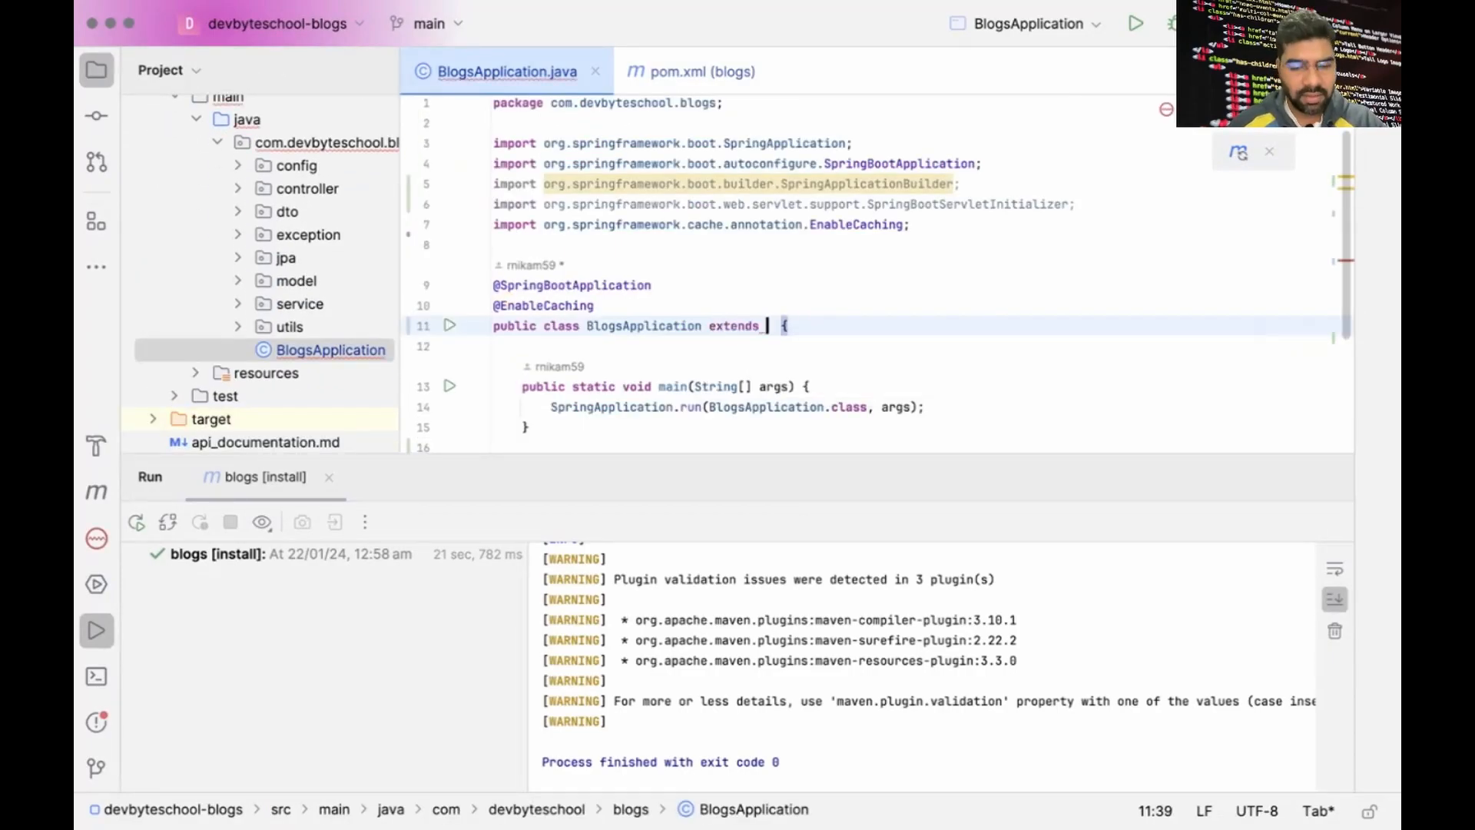
text(SpringBootServletInitializer)
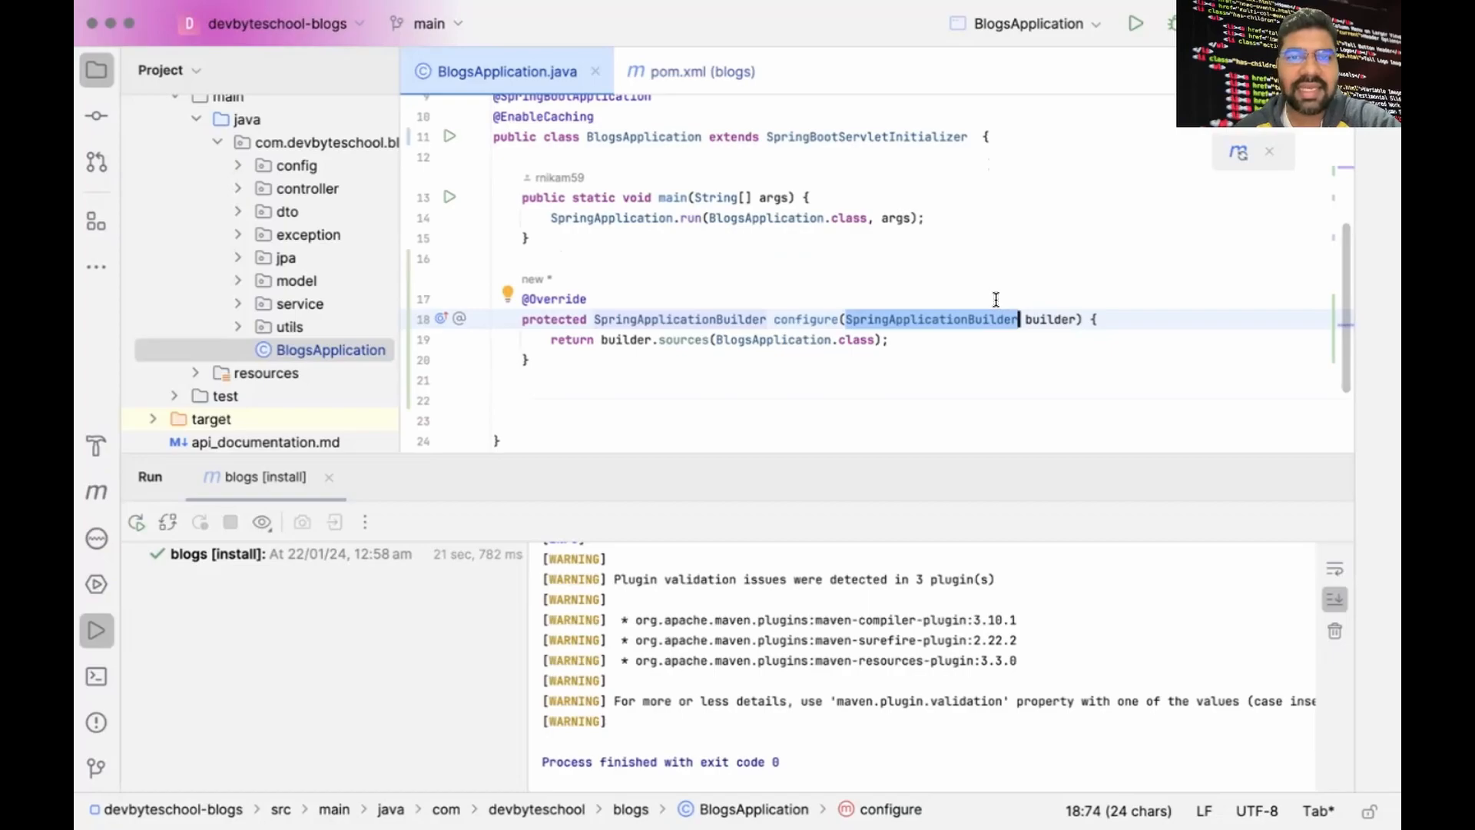
- Add the configure(SpringApplicationBuilder) override and run a Maven clean
click(773, 339)
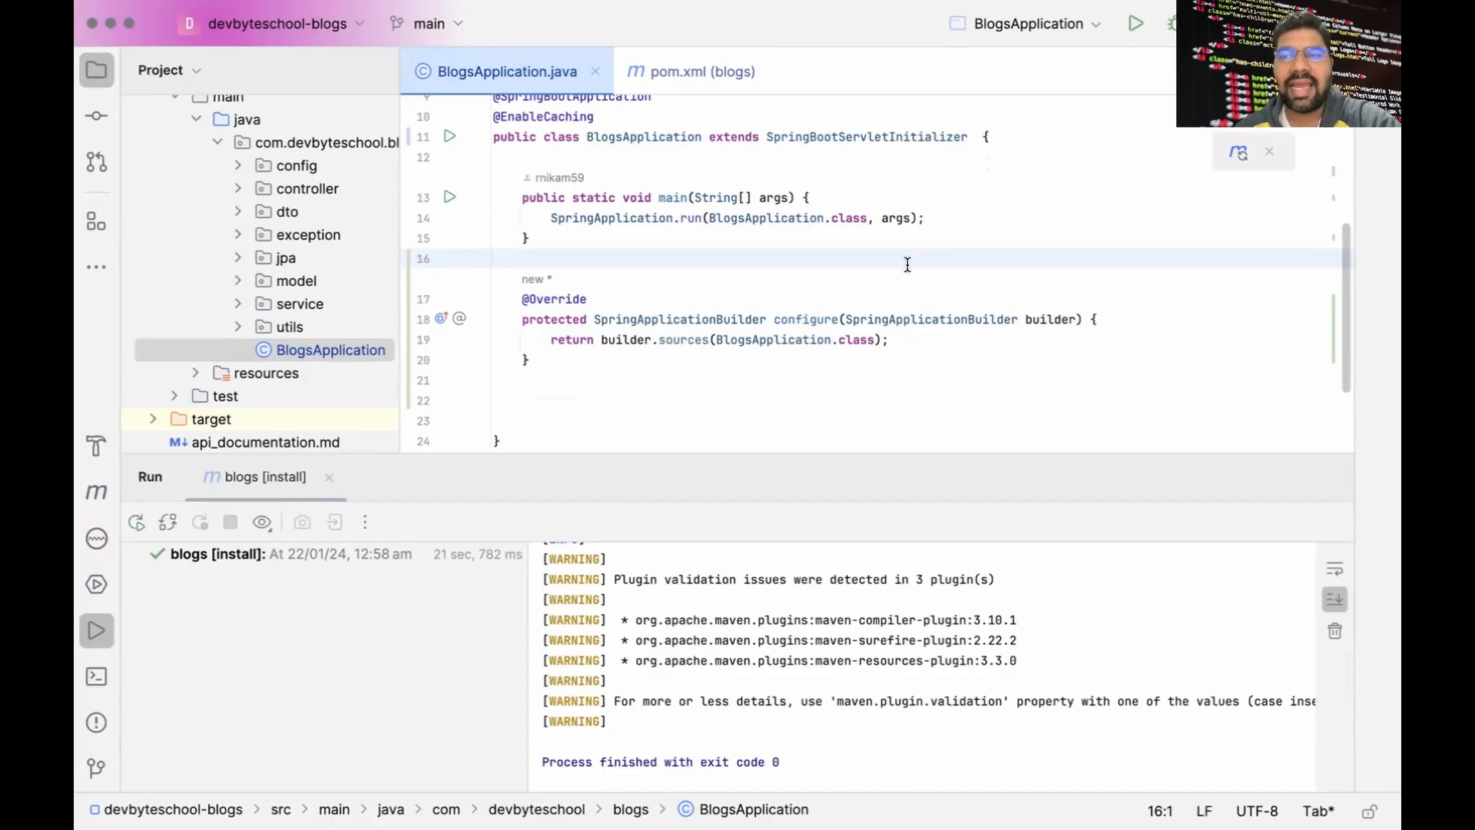
click(493, 258)
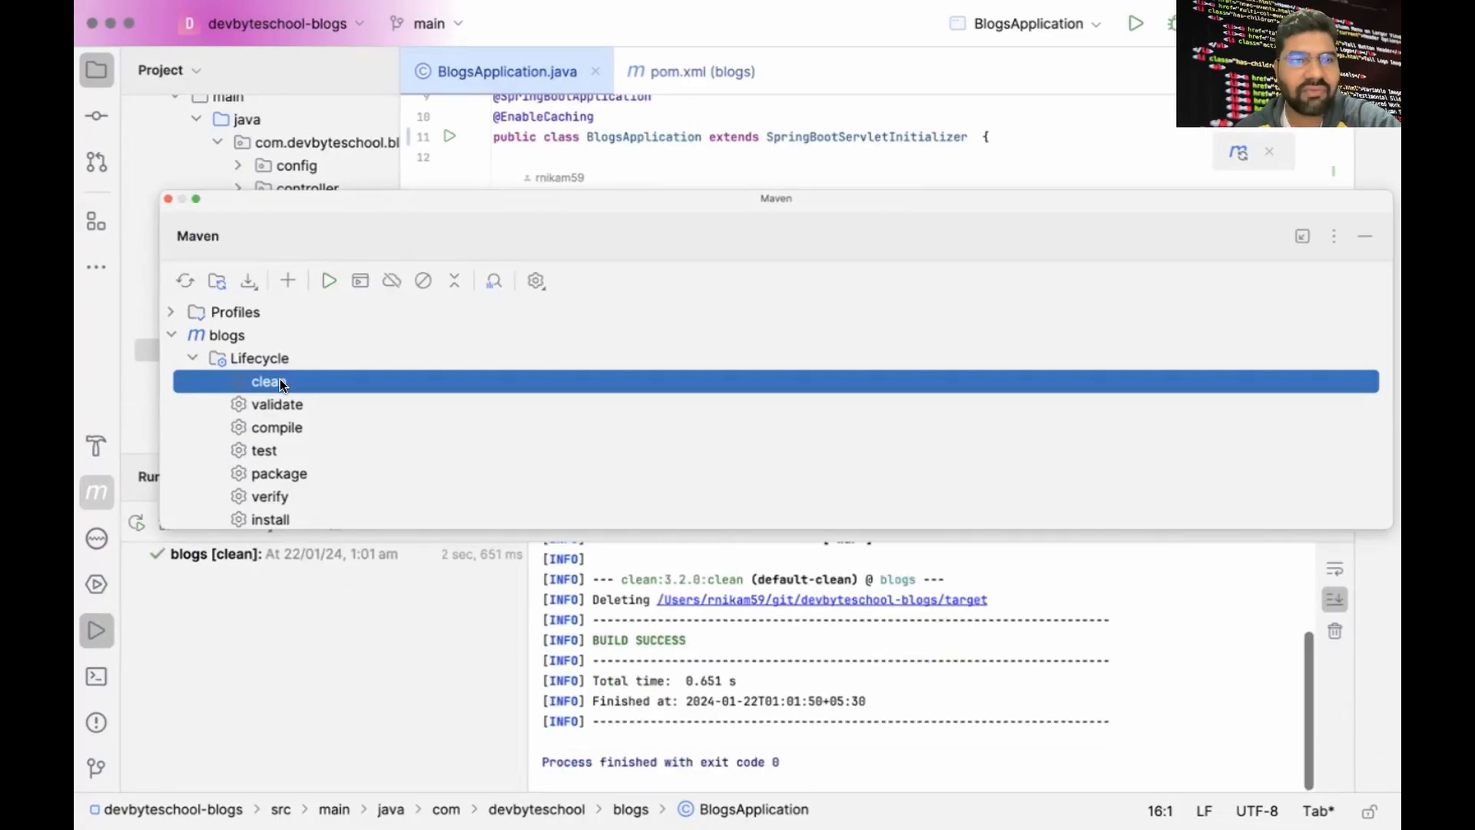
mouse_move(327, 388)
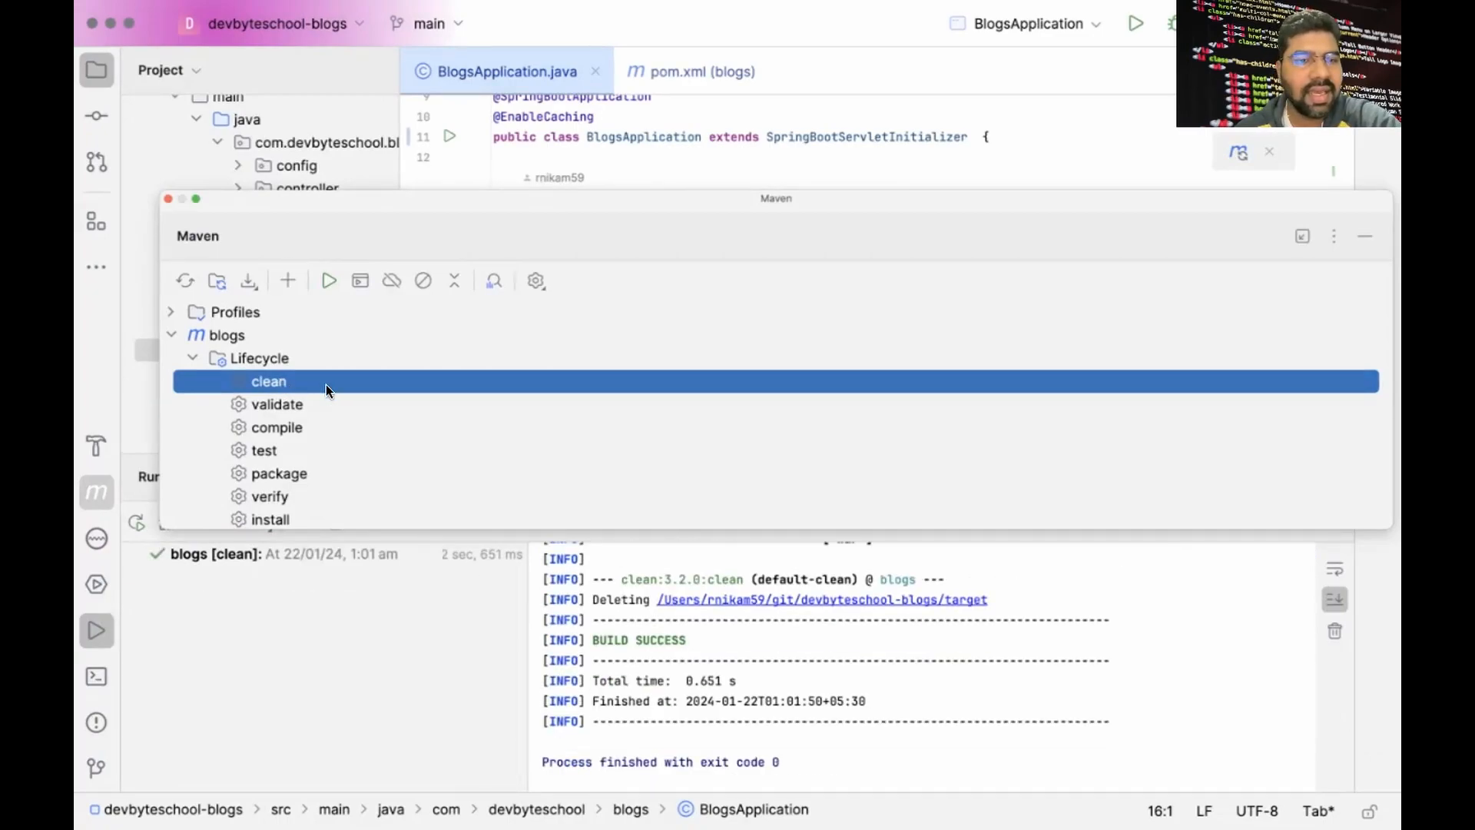
- Run Maven install and select the generated blogs-1.0.1.war in target
double_click(267, 520)
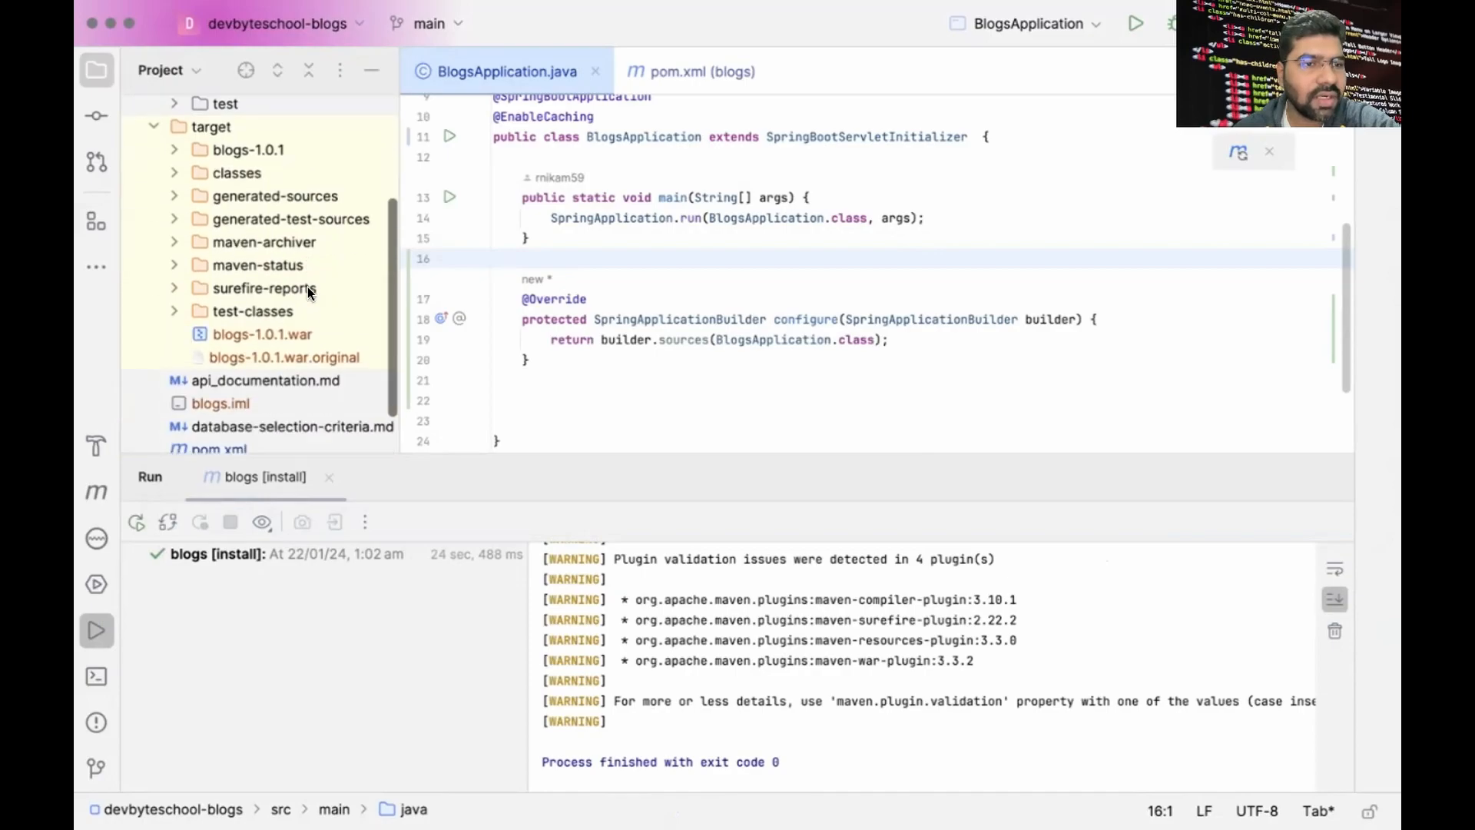
click(261, 307)
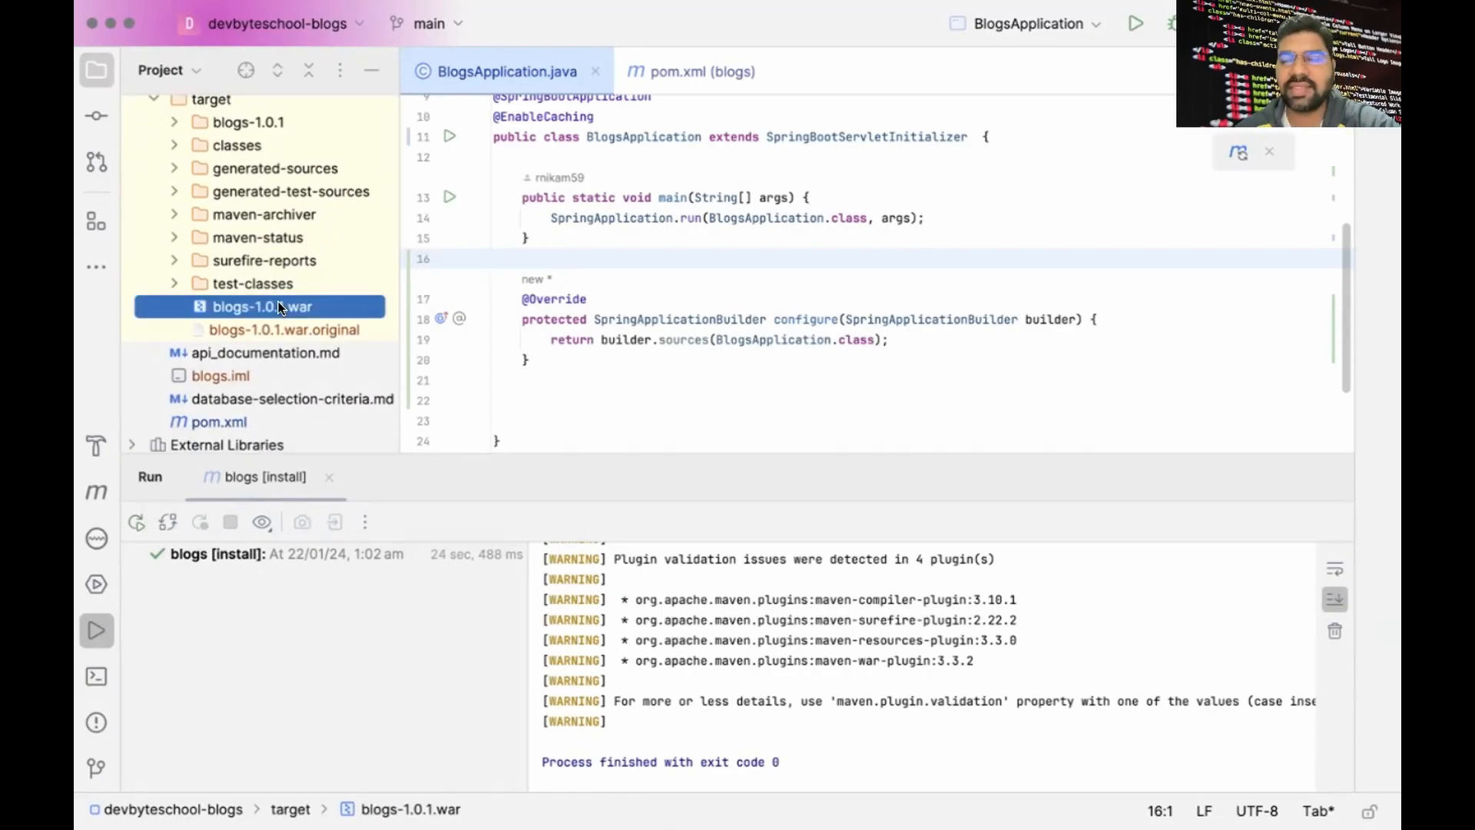